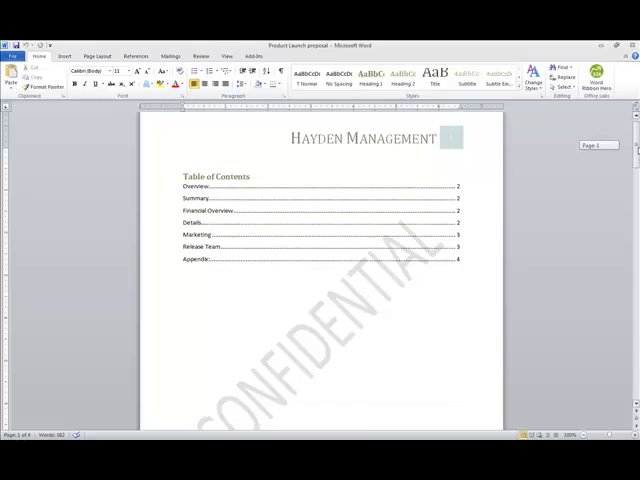
Scroll down the Google Docs upload page to reach Product Launch proposal.docx.
scroll(down, 3)
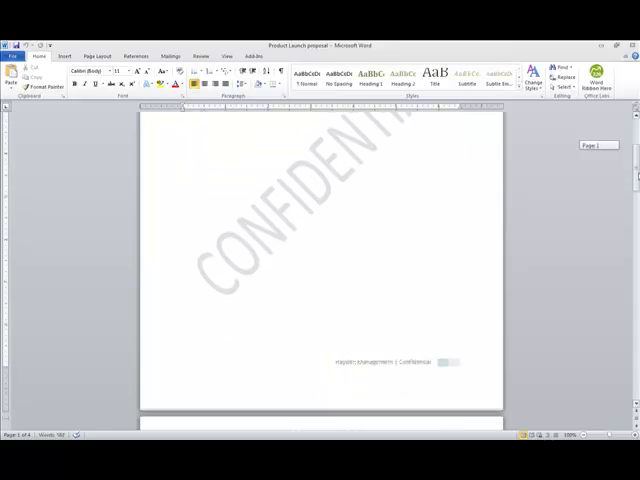
scroll(down, 3)
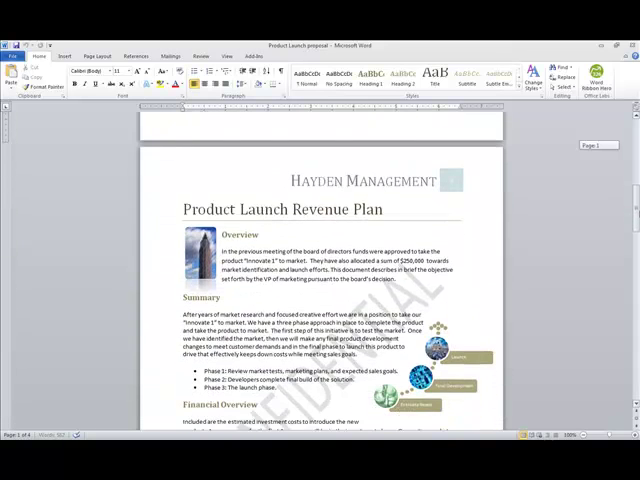
scroll(down, 3)
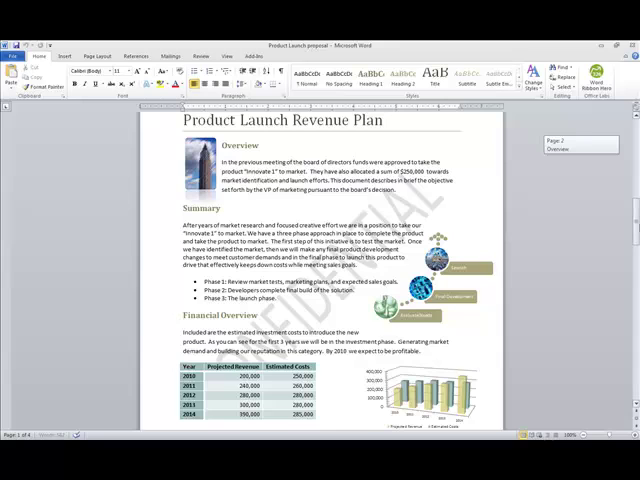
scroll(down, 3)
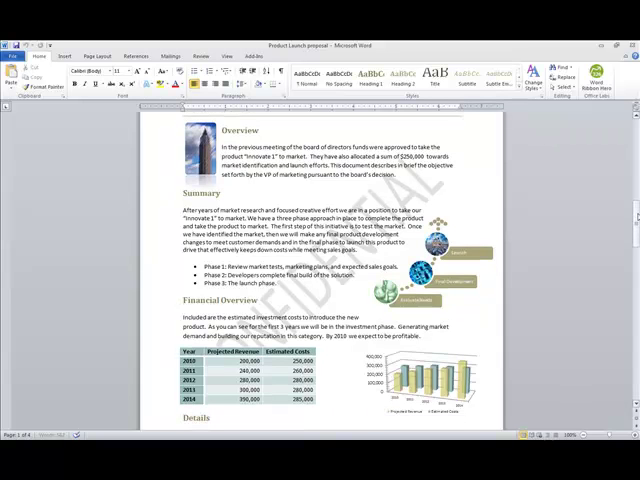
scroll(down, 3)
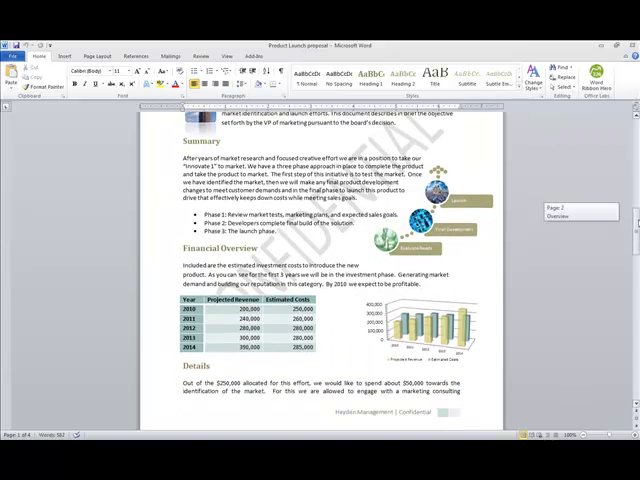
scroll(down, 3)
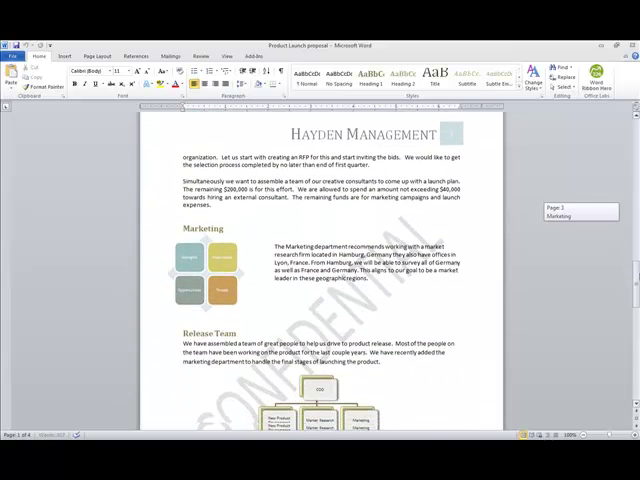
scroll(down, 3)
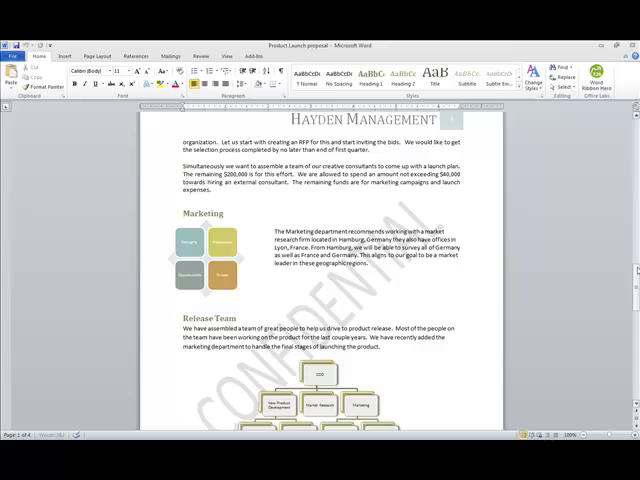
scroll(down, 3)
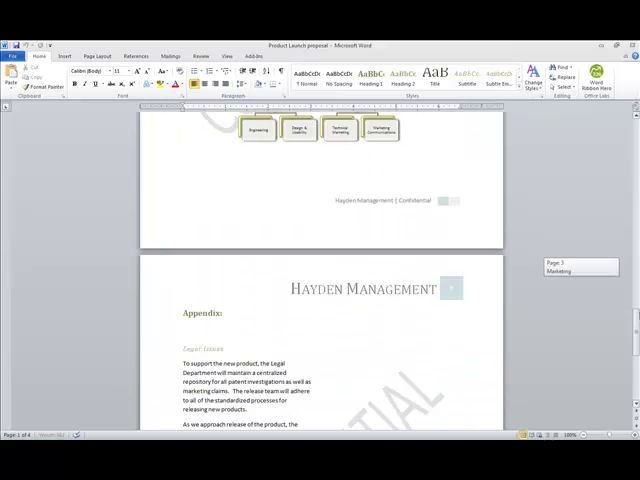
scroll(down, 3)
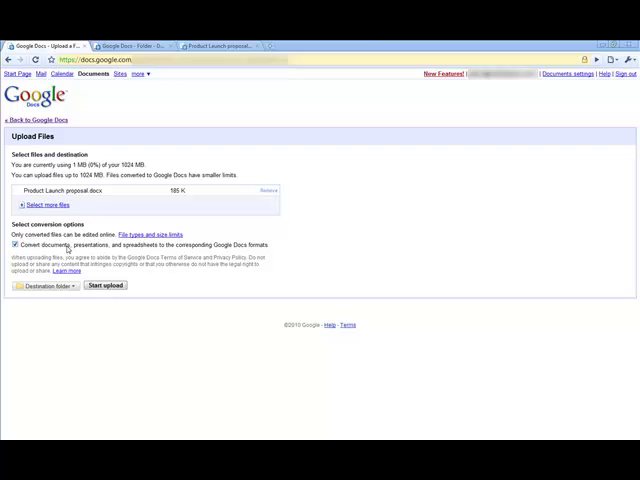
mouse_move(137, 135)
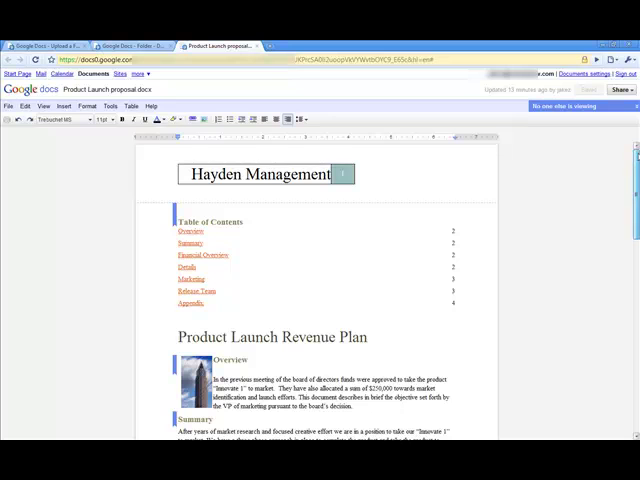
scroll(down, 3)
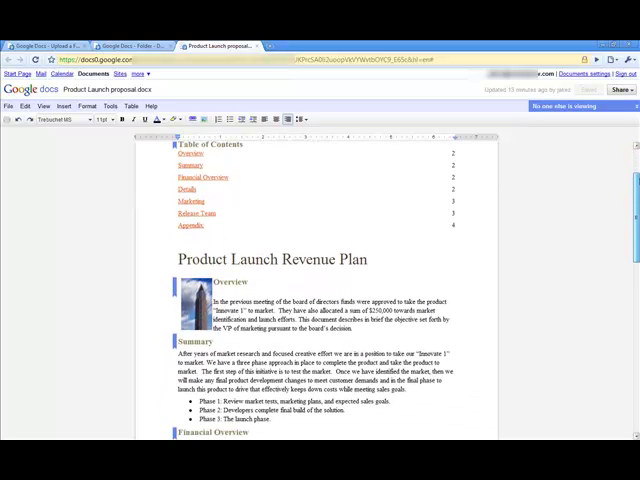
scroll(down, 3)
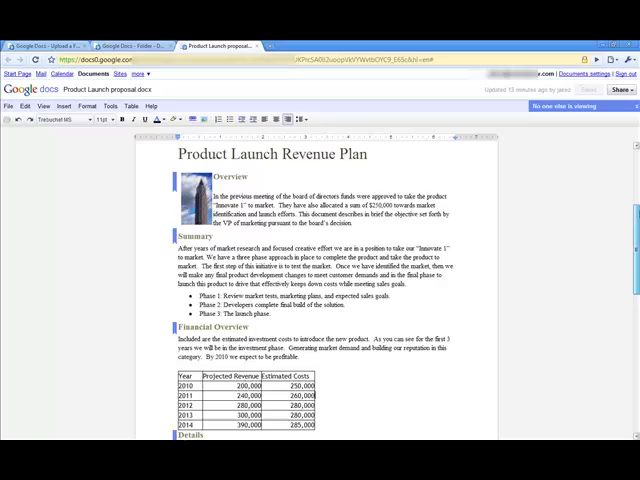
scroll(down, 3)
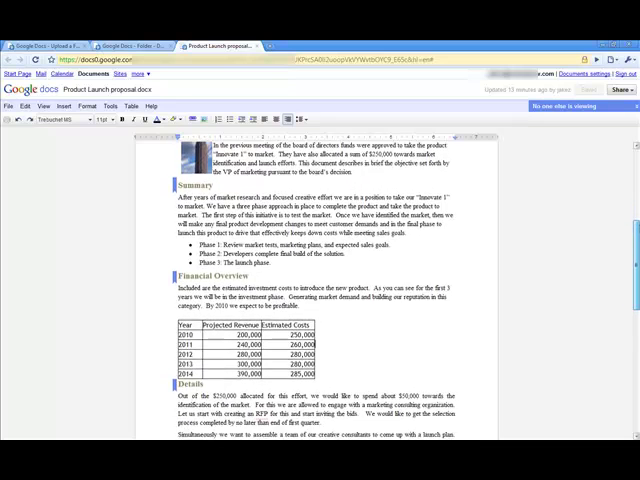
scroll(down, 3)
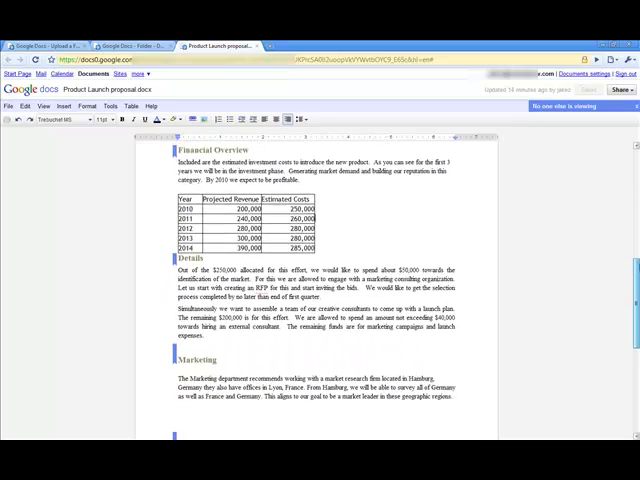
scroll(down, 3)
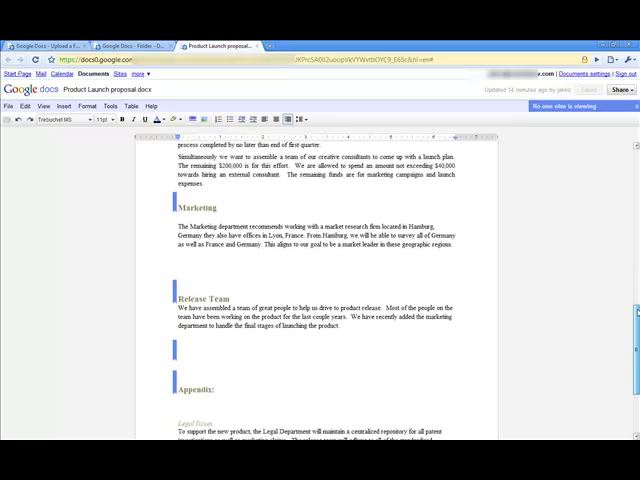
scroll(down, 3)
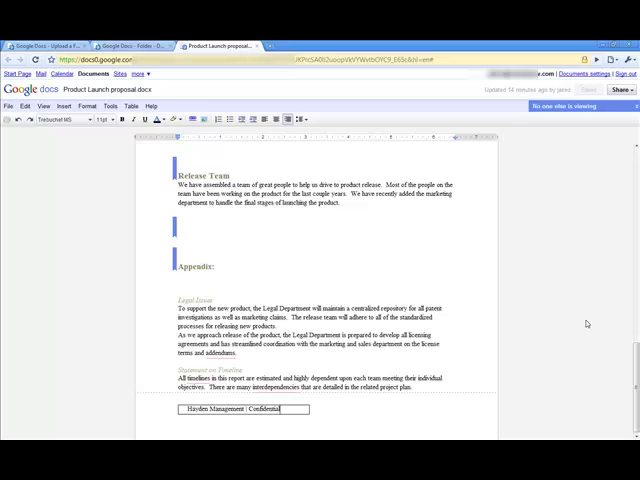
scroll(up, 3)
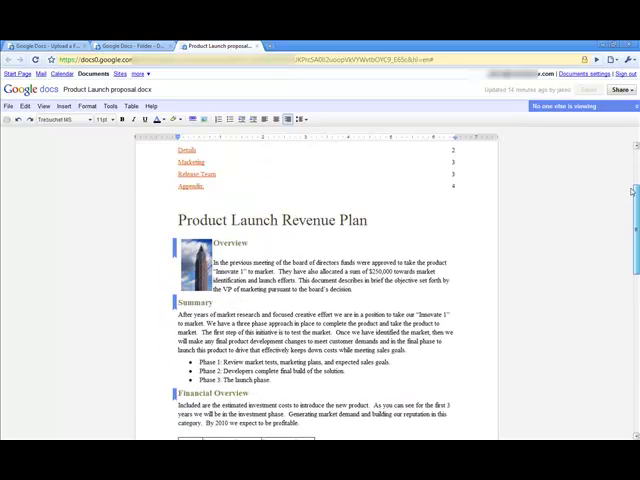
scroll(up, 3)
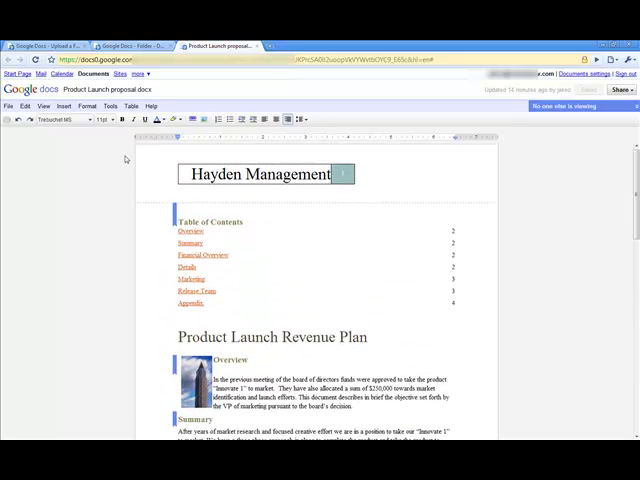
click(9, 105)
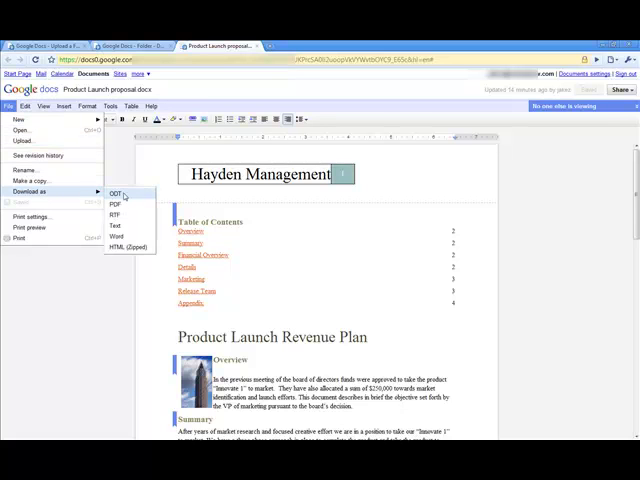
Download the converted proposal from Google Docs as a Word file.
click(116, 237)
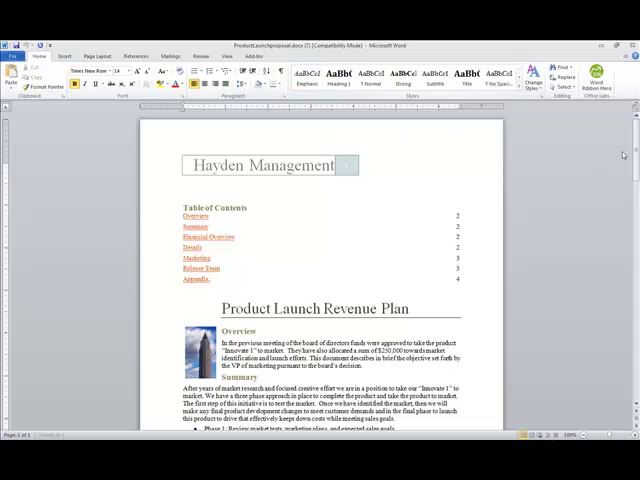
Scroll the round-tripped proposal to inspect its plain header, missing SmartArt and split table.
scroll(down, 3)
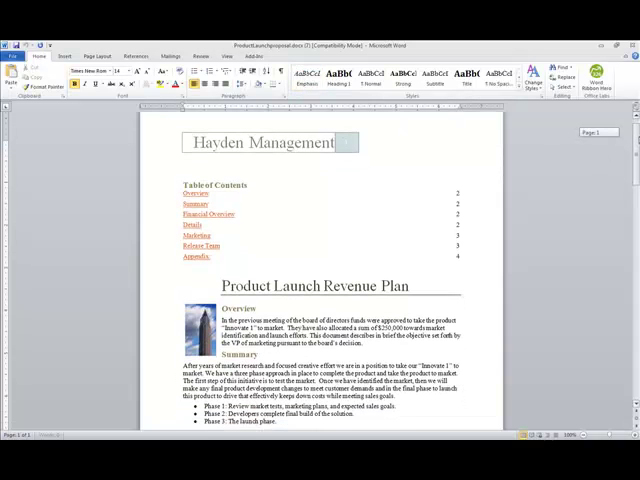
scroll(down, 3)
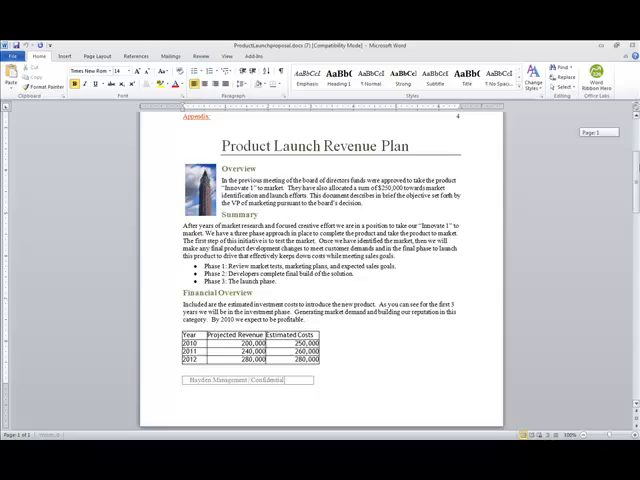
scroll(down, 3)
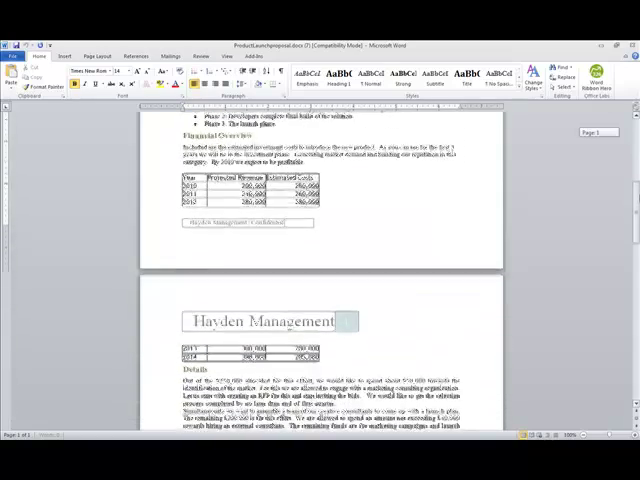
scroll(down, 3)
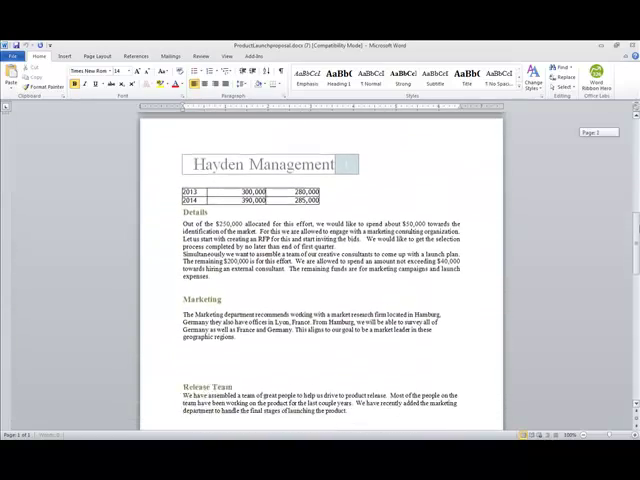
scroll(down, 3)
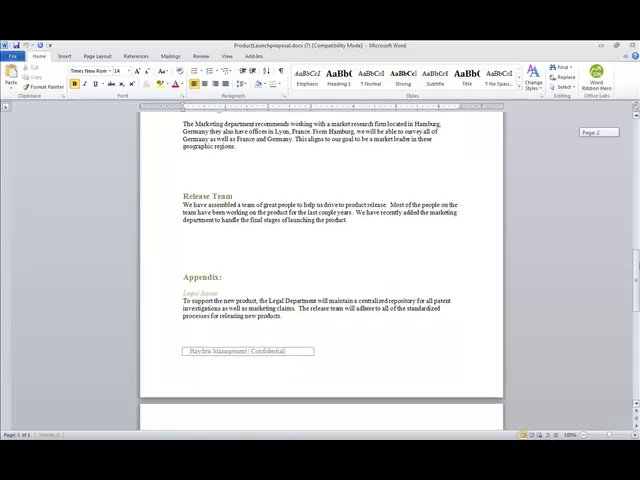
scroll(down, 3)
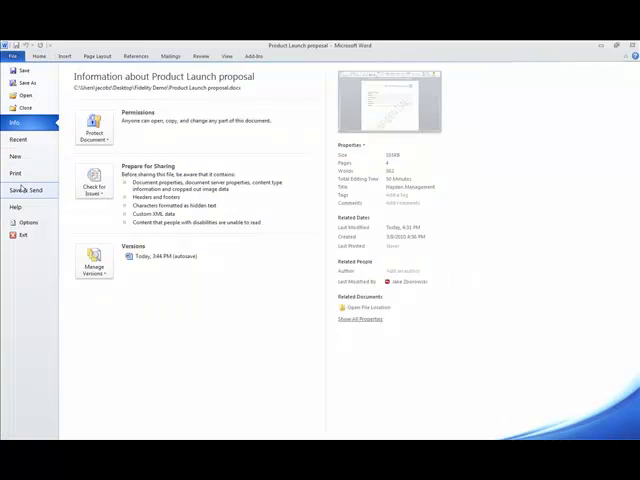
Open Save & Send to share the original proposal to the web.
click(29, 190)
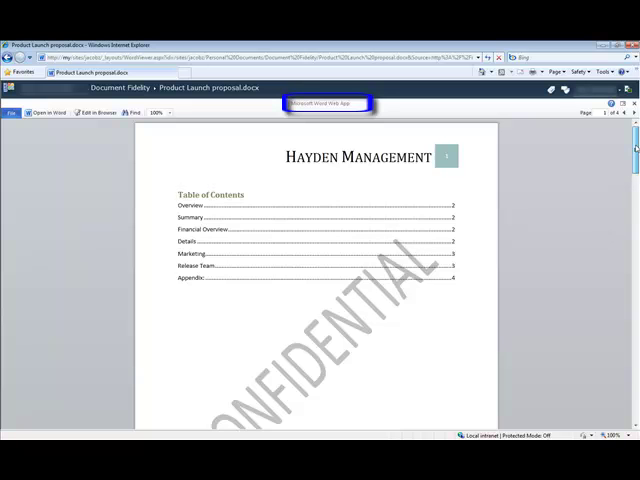
Scroll the proposal in Word Web App, checking header, watermark, chart and SmartArt.
scroll(down, 3)
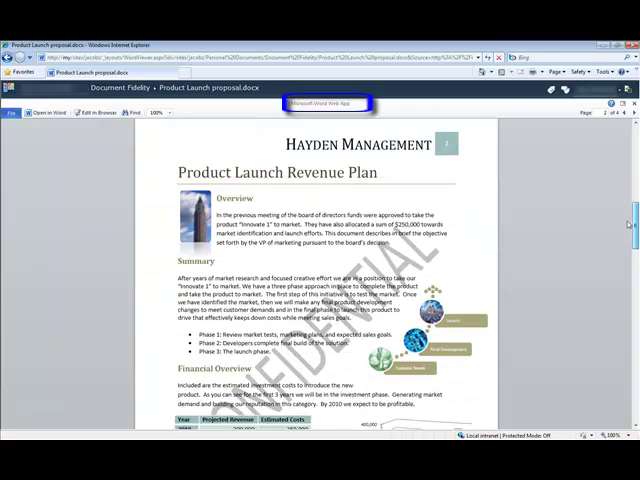
scroll(down, 3)
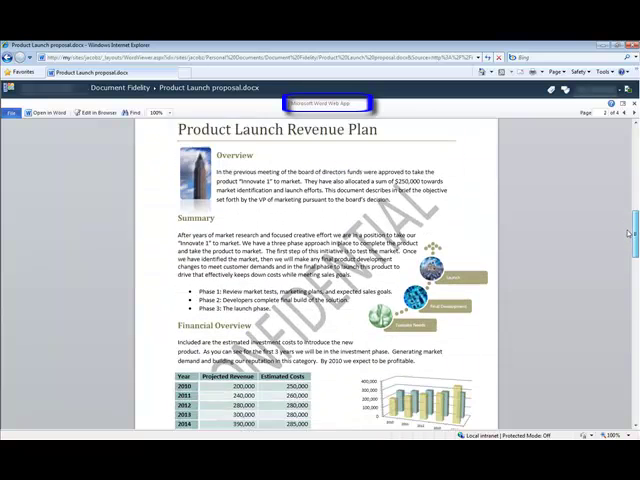
scroll(down, 3)
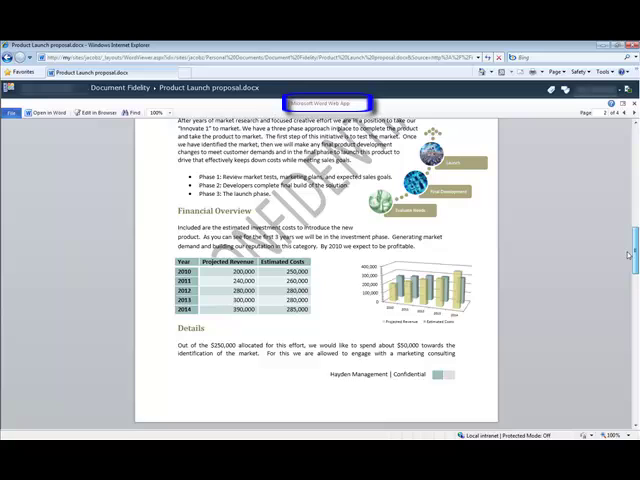
scroll(down, 3)
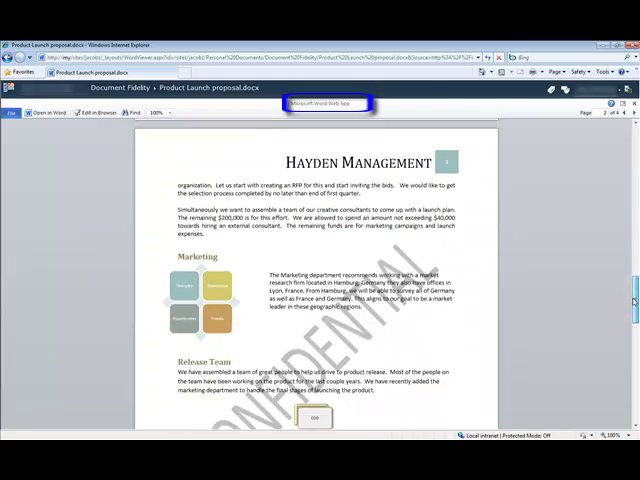
scroll(down, 3)
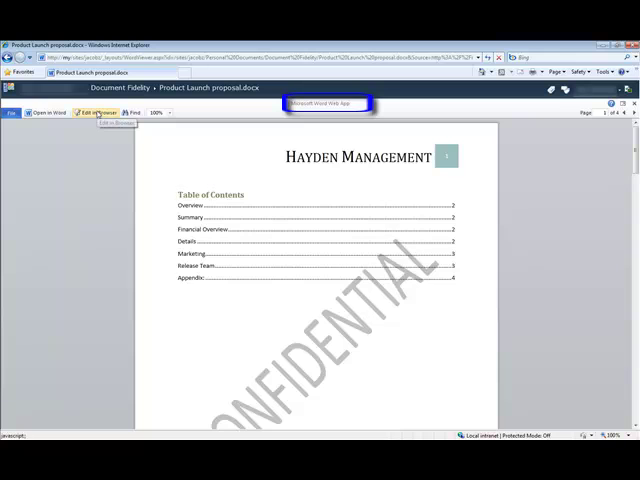
Edit the proposal in the browser and scroll past its bracketed image, chart and SmartArt placeholders.
click(95, 112)
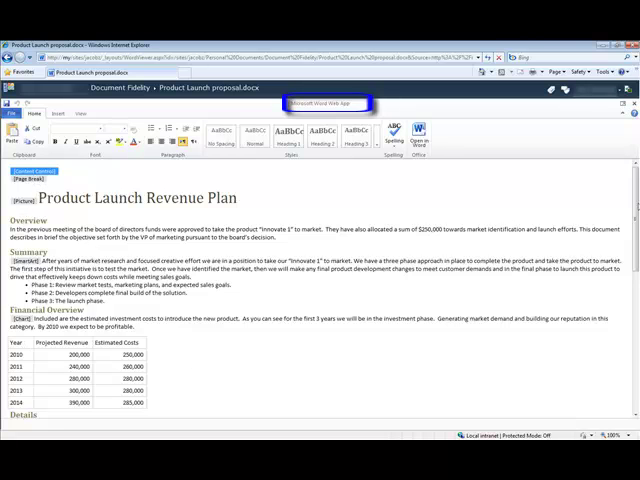
scroll(down, 3)
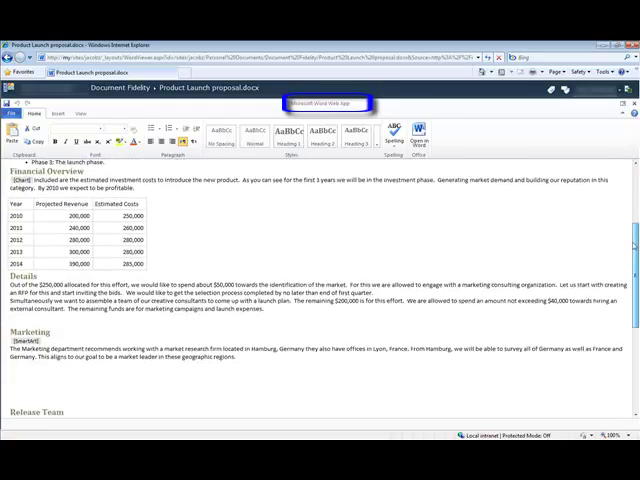
scroll(down, 3)
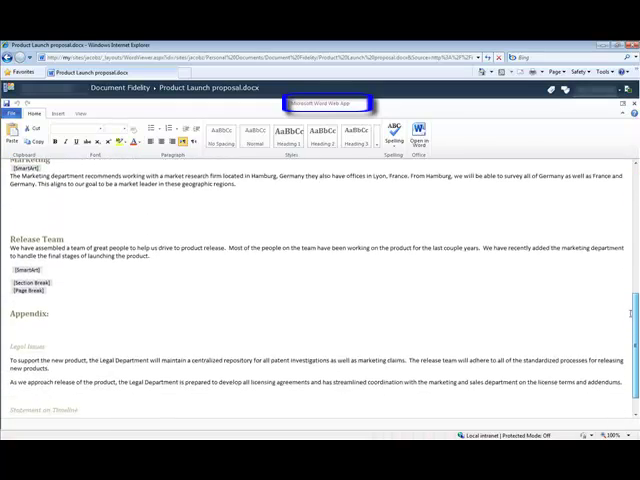
scroll(up, 3)
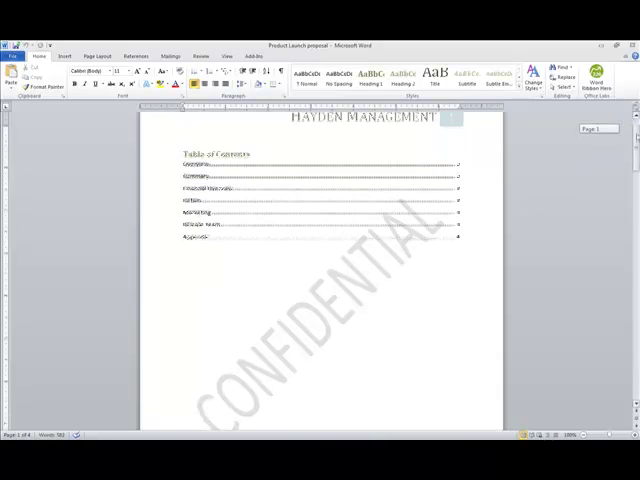
Scroll the original in Word through revenue chart, SmartArt, team diagram and appendix.
scroll(down, 3)
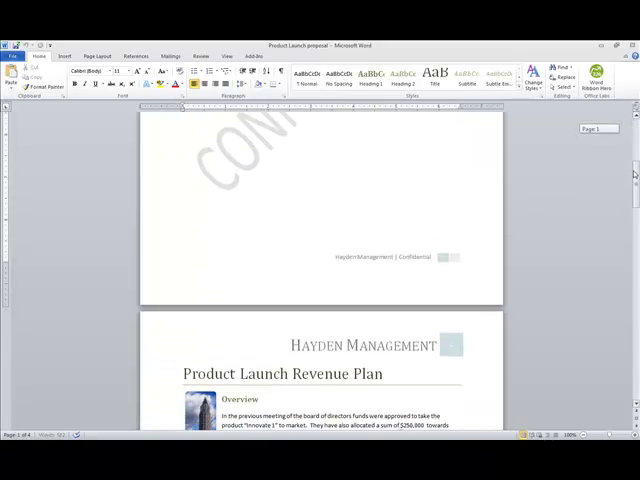
scroll(down, 3)
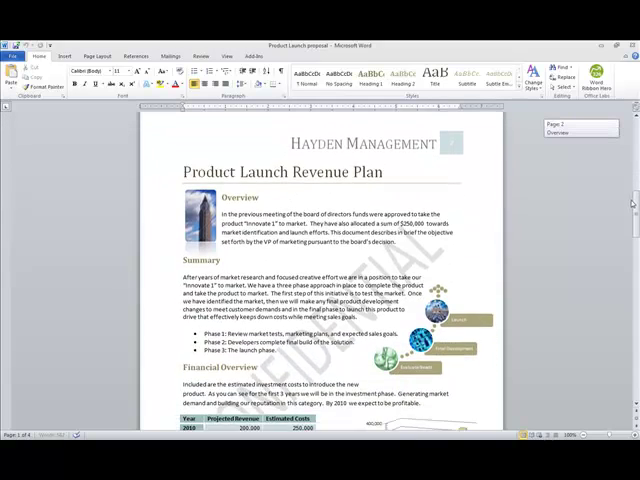
scroll(down, 3)
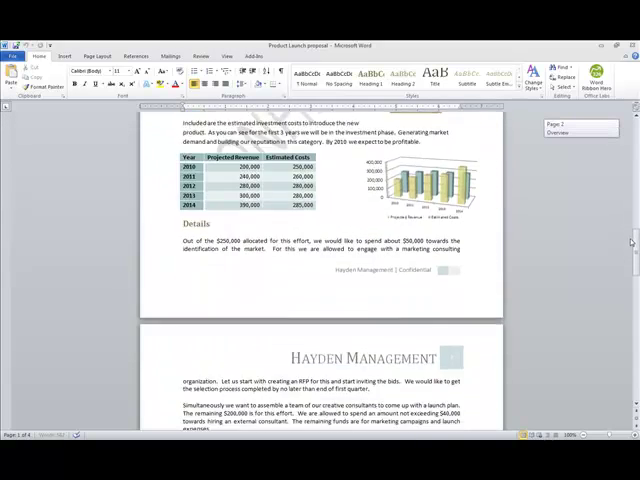
scroll(down, 3)
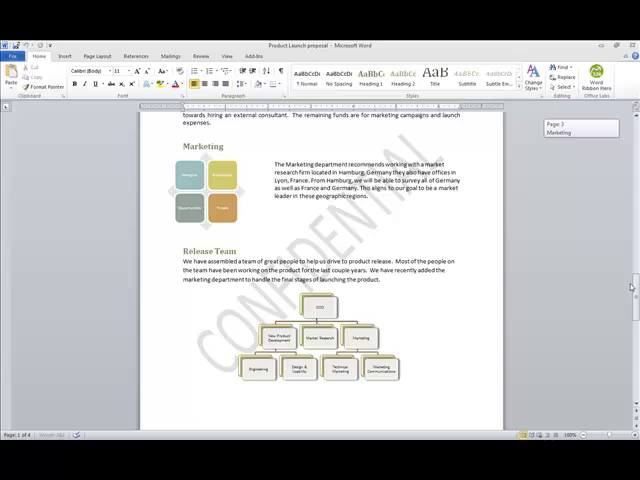
scroll(down, 3)
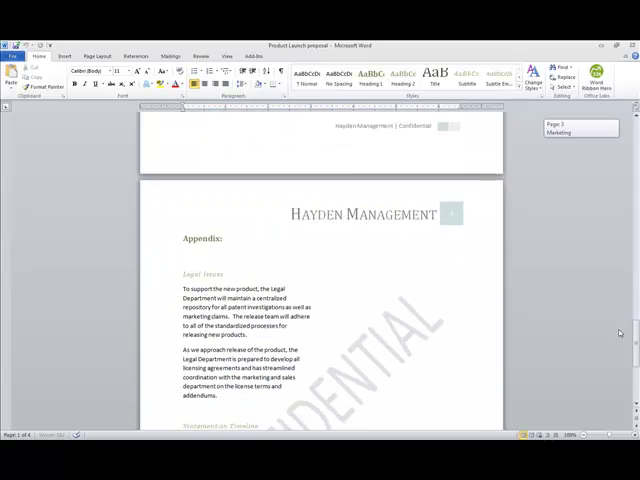